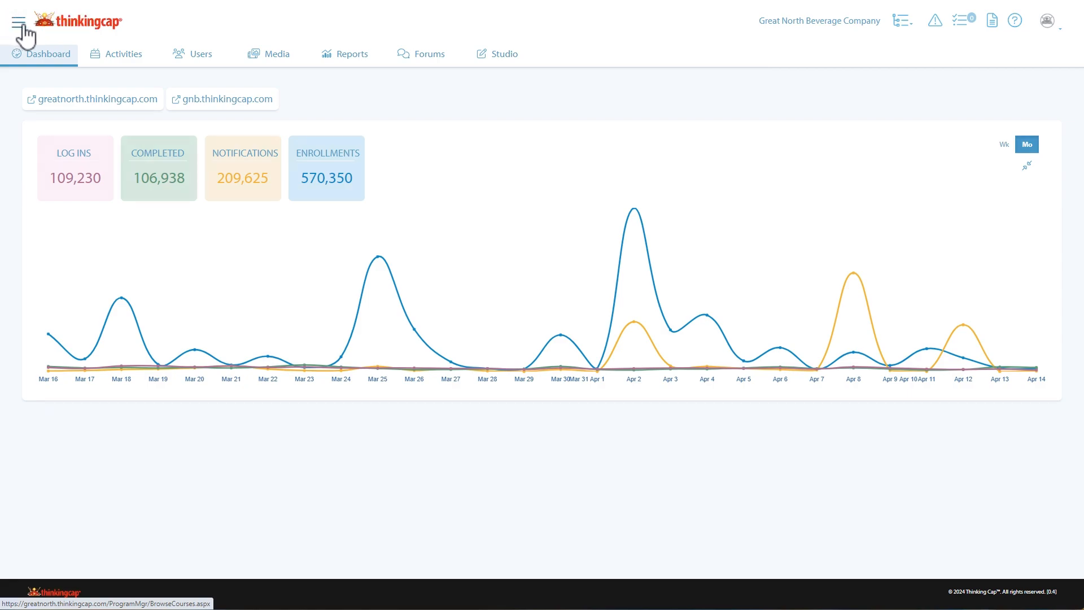
- Reach the Pages settings via the admin menu's Experience group
left_click(17, 20)
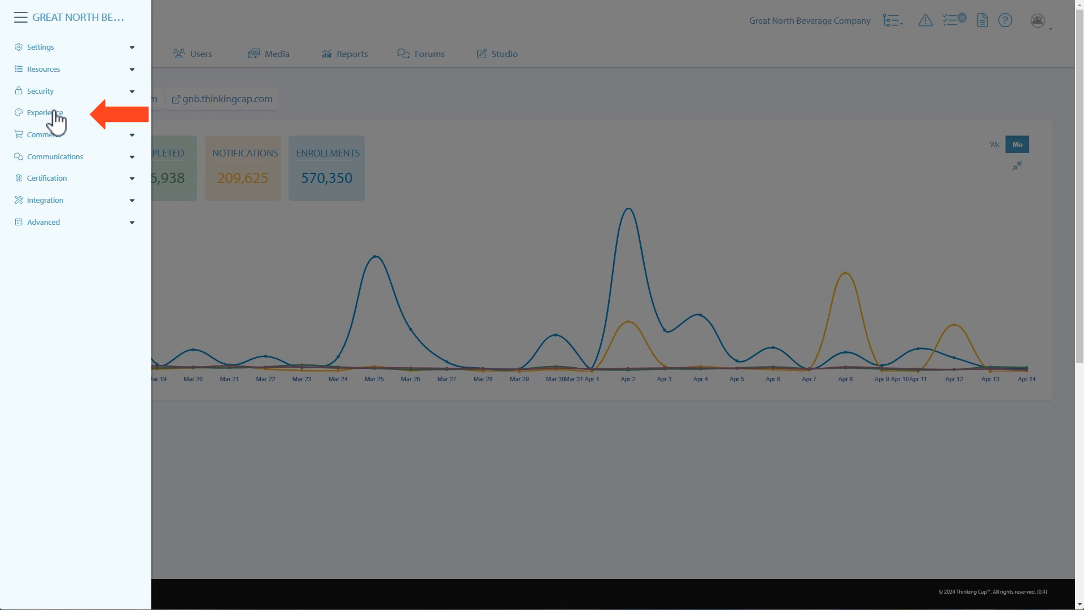
left_click(44, 113)
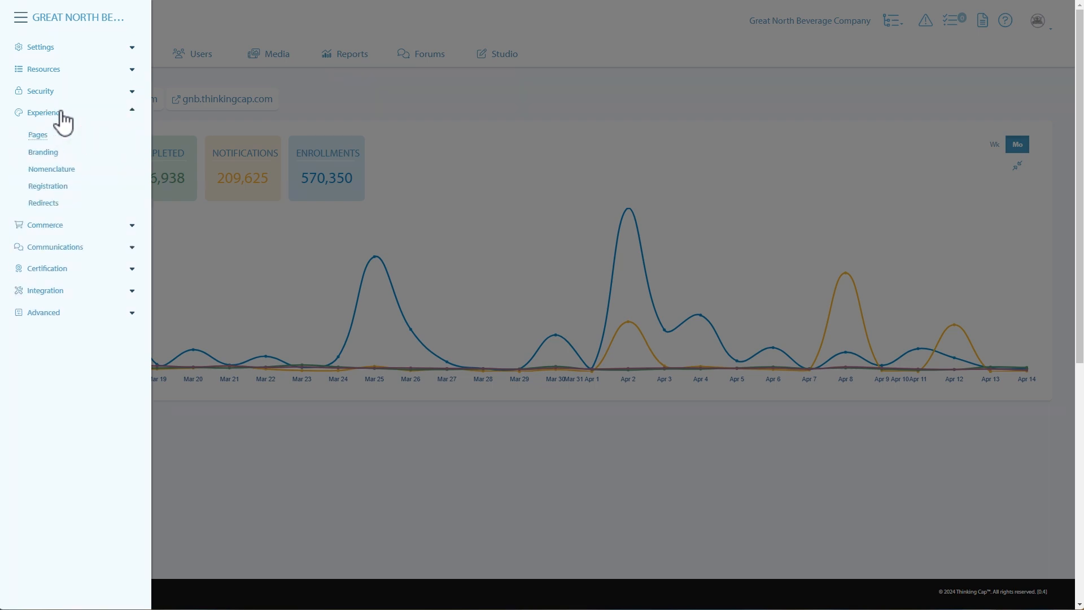
left_click(37, 134)
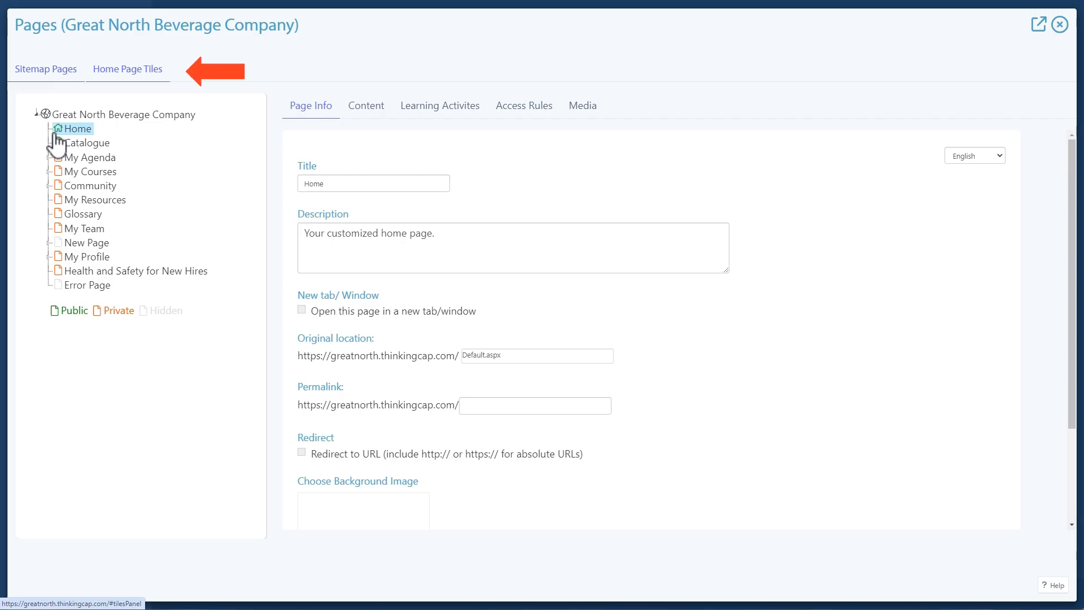
mouse_move(163, 81)
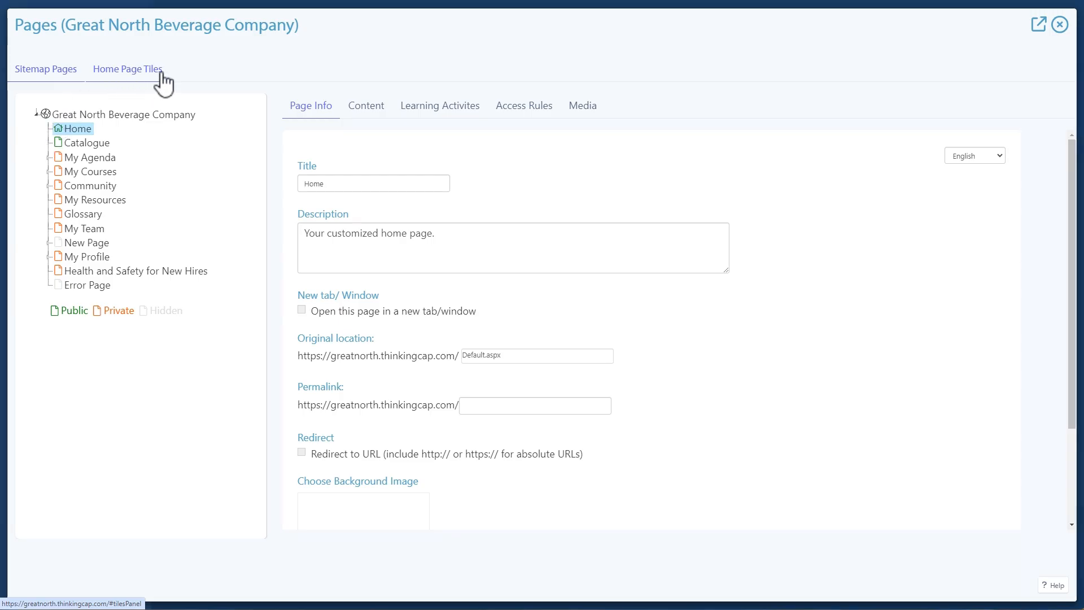
- Show the Home Page Tiles list with per-device columns and display order
left_click(127, 69)
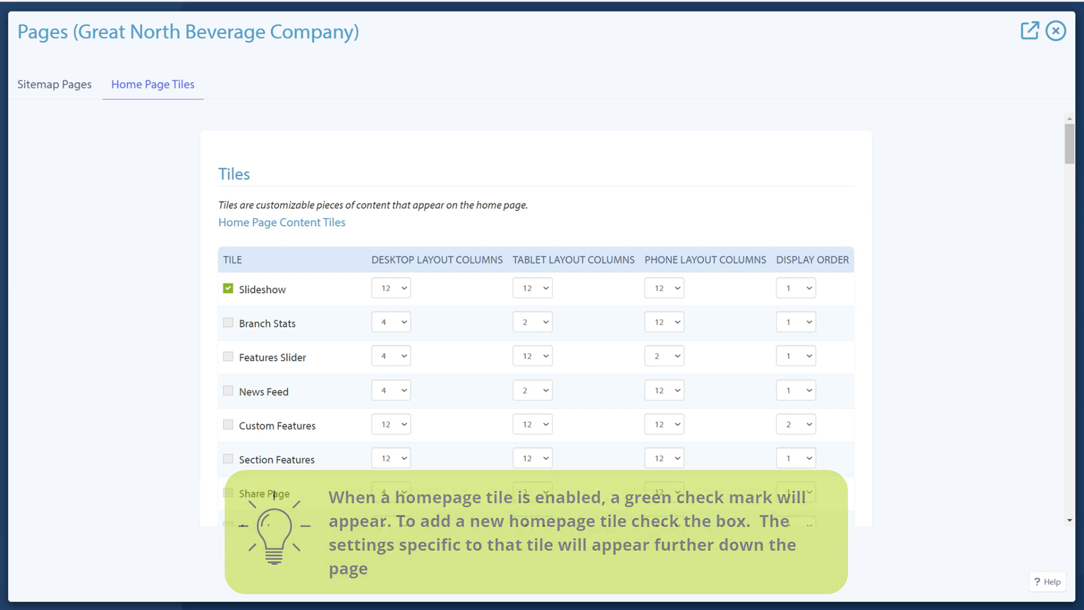
- Enable the Coupon Tile so its settings section with button text 'Go' appears
scroll("down", 3)
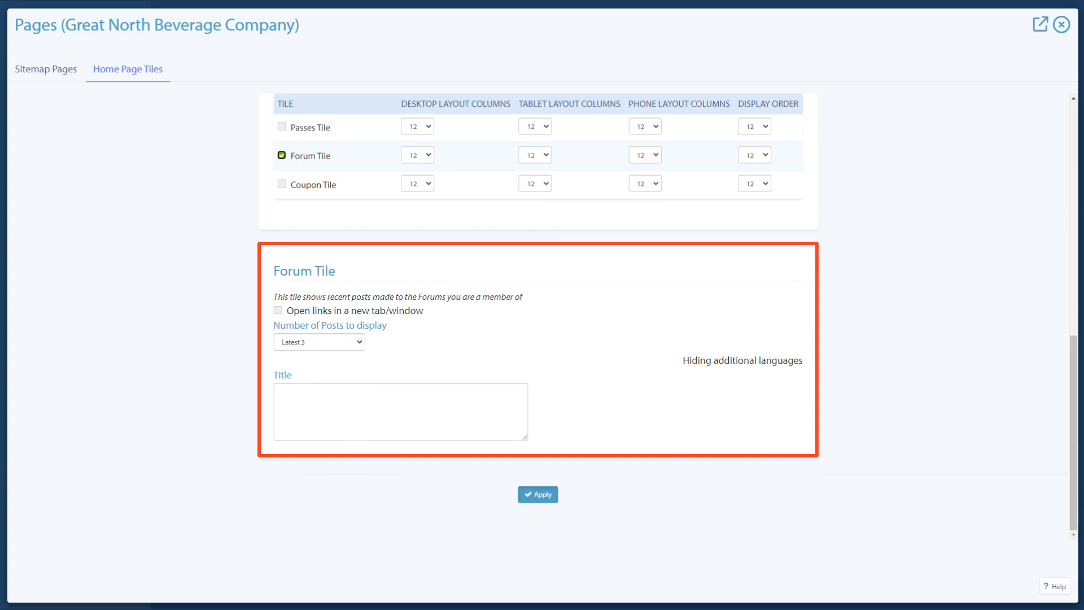
left_click(280, 184)
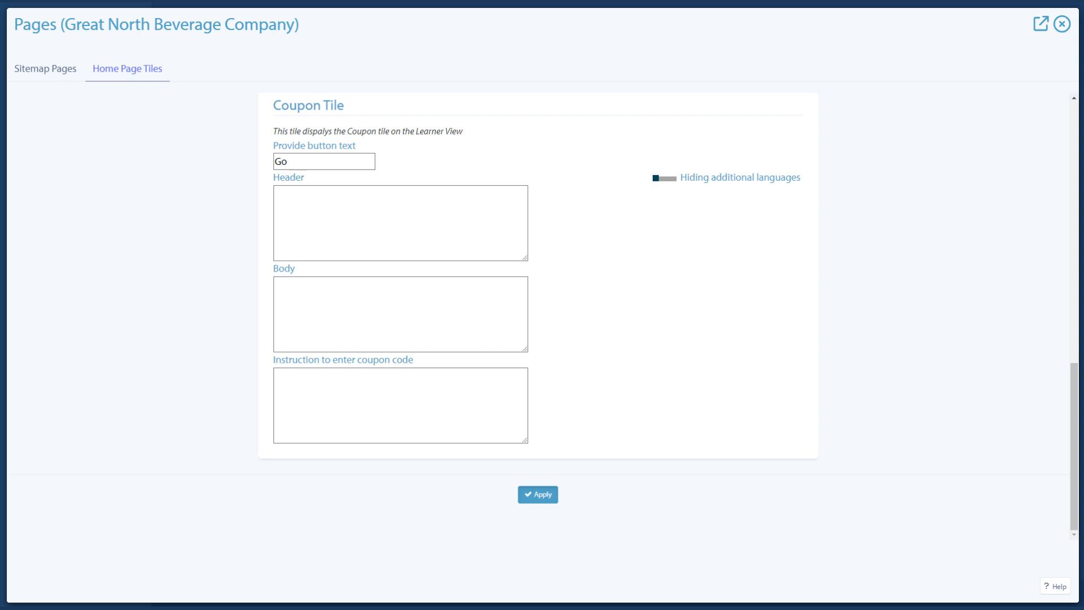